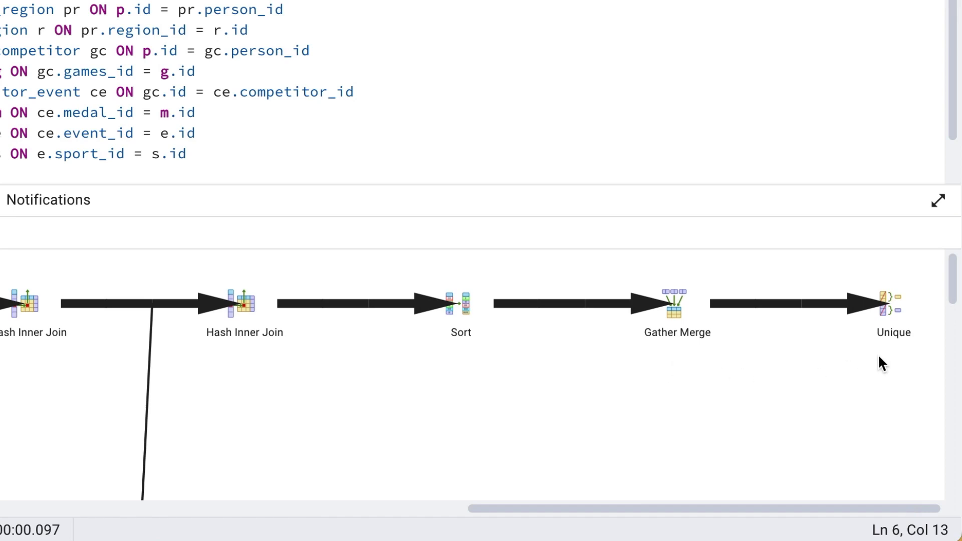
- View the Gather Merge node's details: total cost 6339.71, 1322 plan rows
{"action": "left_click", "coordinate": [890, 308]}
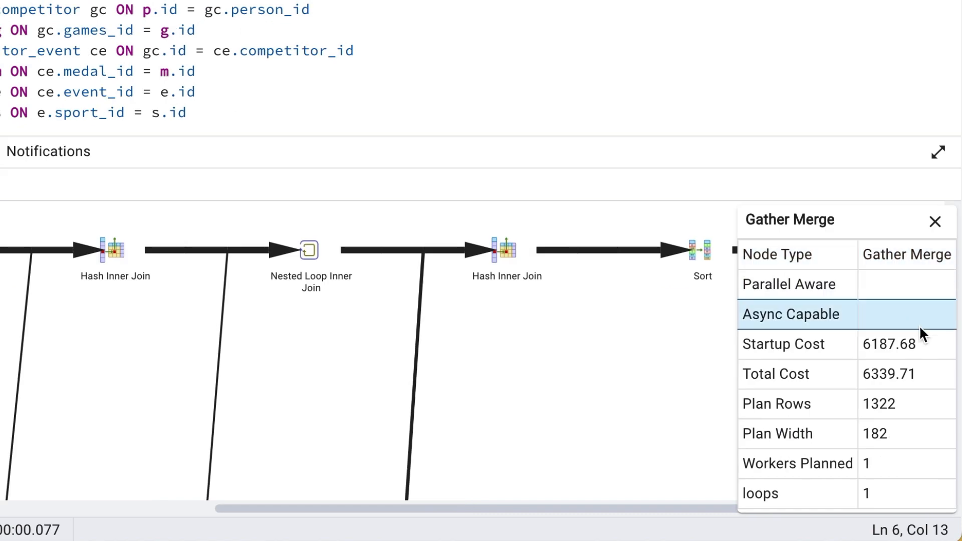
{"action": "mouse_move", "coordinate": [924, 383]}
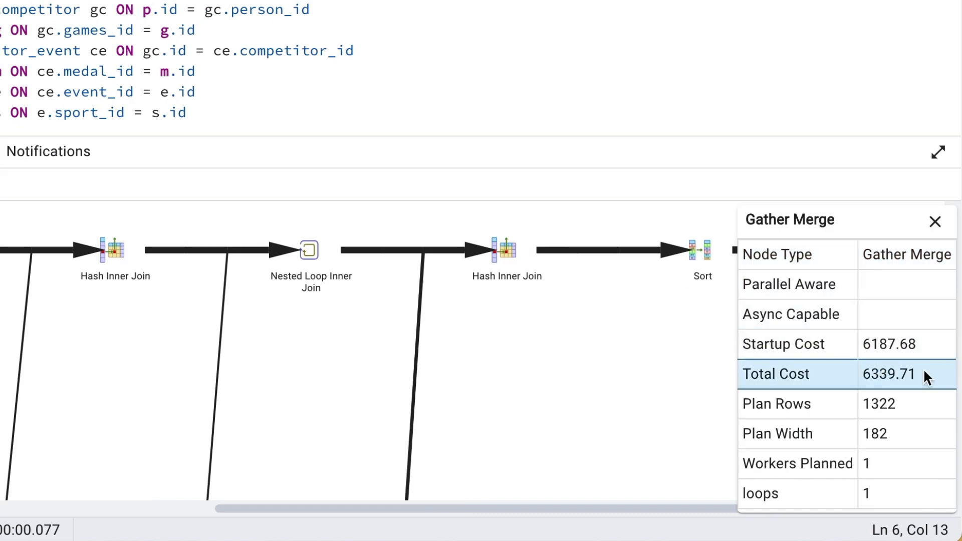
{"action": "left_click", "coordinate": [933, 221]}
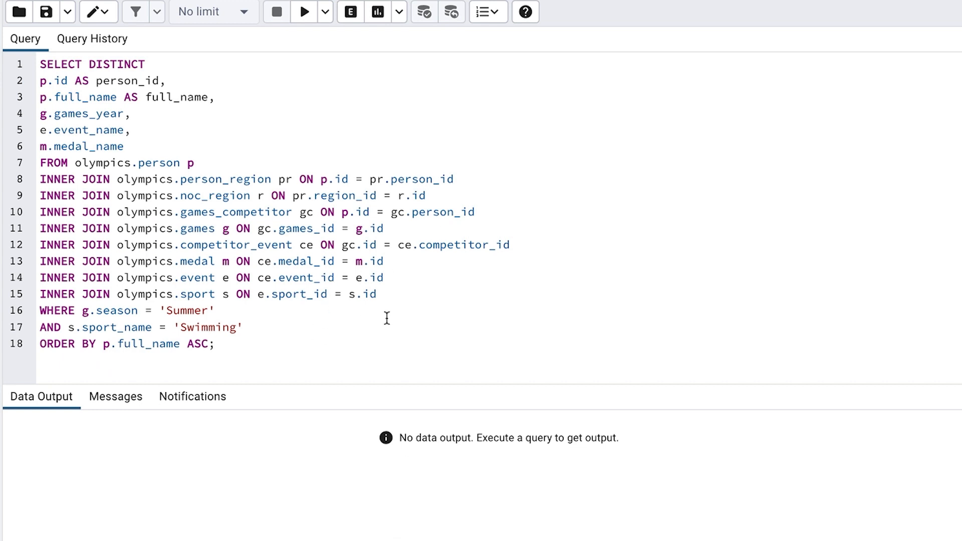
{"action": "mouse_move", "coordinate": [467, 309]}
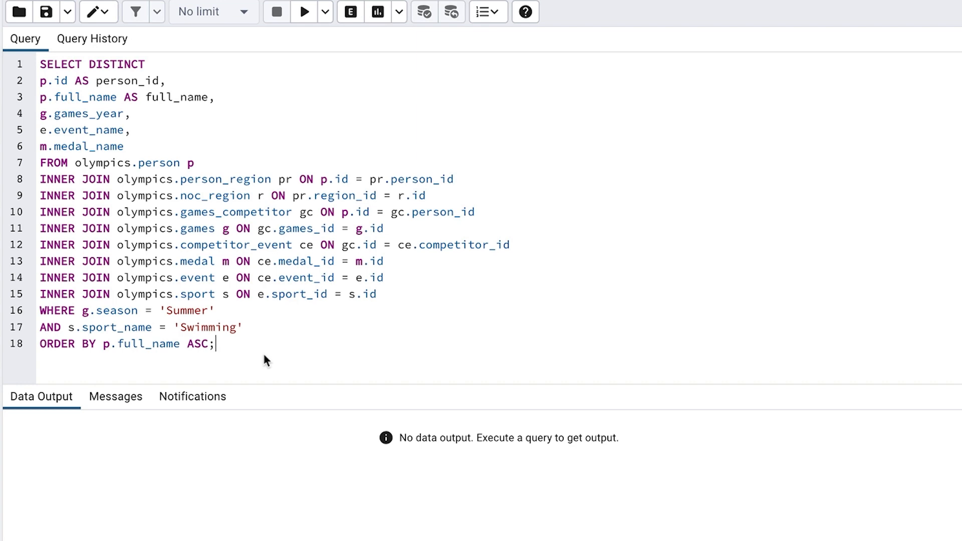
- Run the DISTINCT swimming query to list person id, name, year, event and medal
{"action": "left_click", "coordinate": [303, 11]}
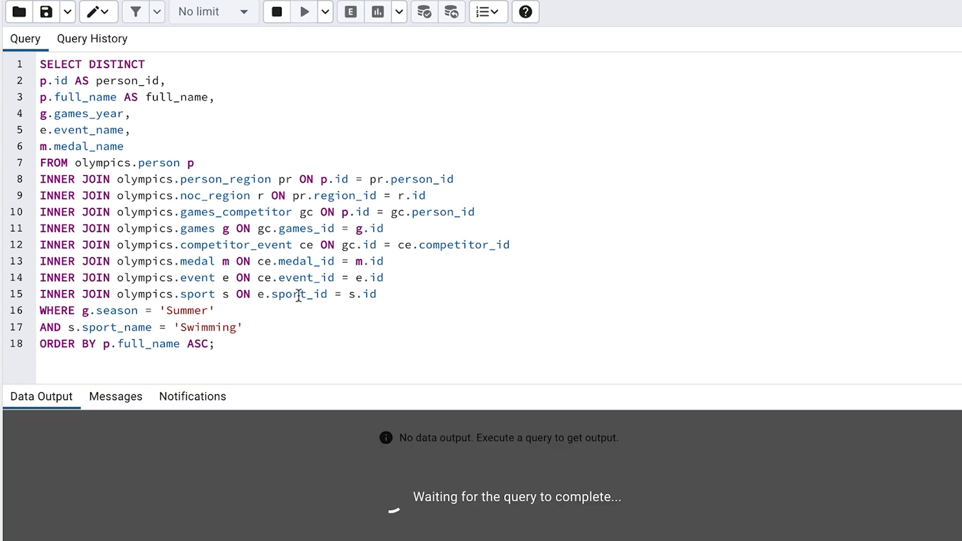
{"action": "left_click", "coordinate": [304, 11]}
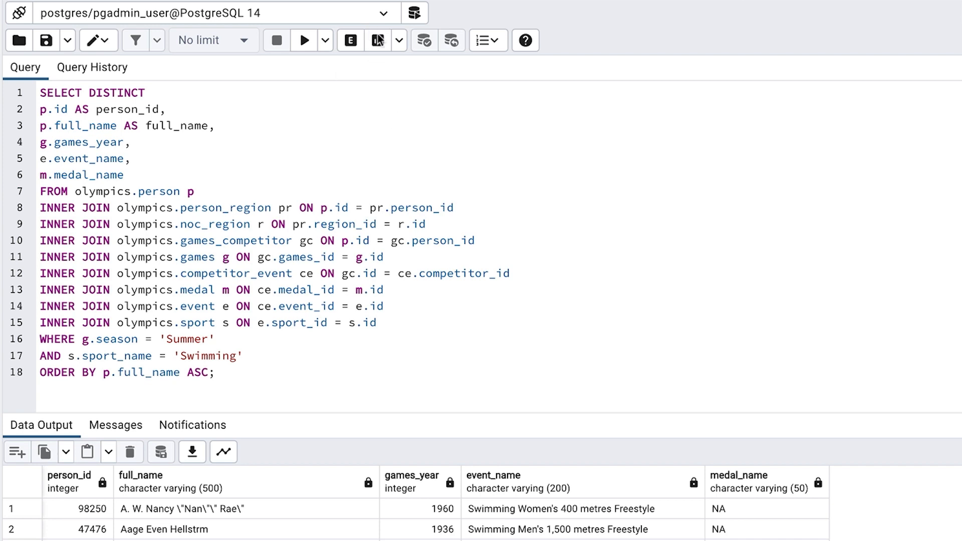
- Show the DISTINCT query's graphical execution plan of scans, hash joins and sorts
{"action": "left_click", "coordinate": [393, 41]}
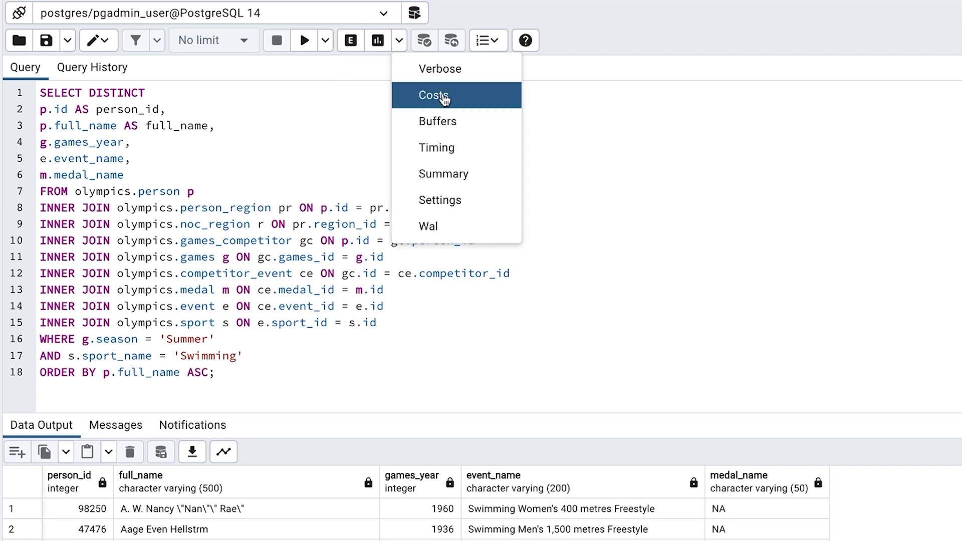
{"action": "mouse_move", "coordinate": [350, 40]}
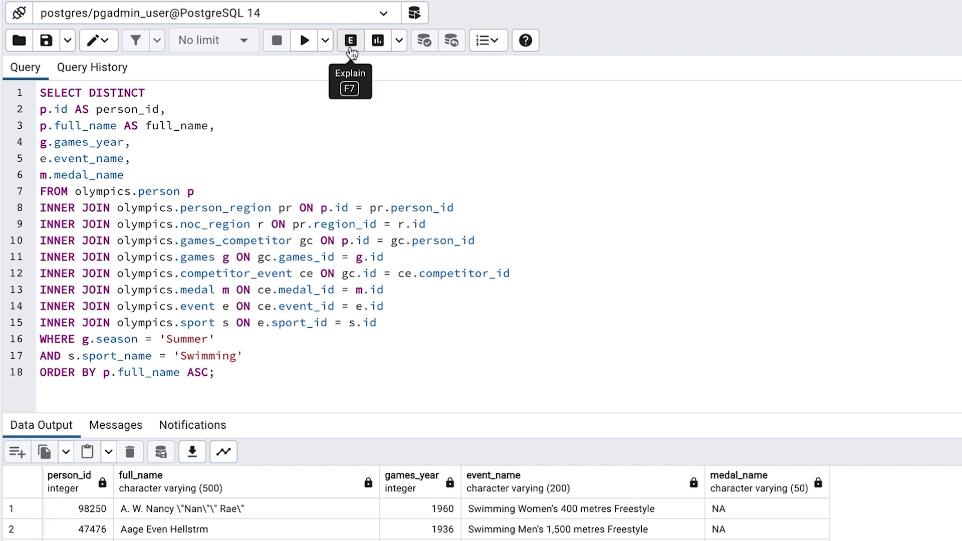
{"action": "left_click", "coordinate": [349, 41]}
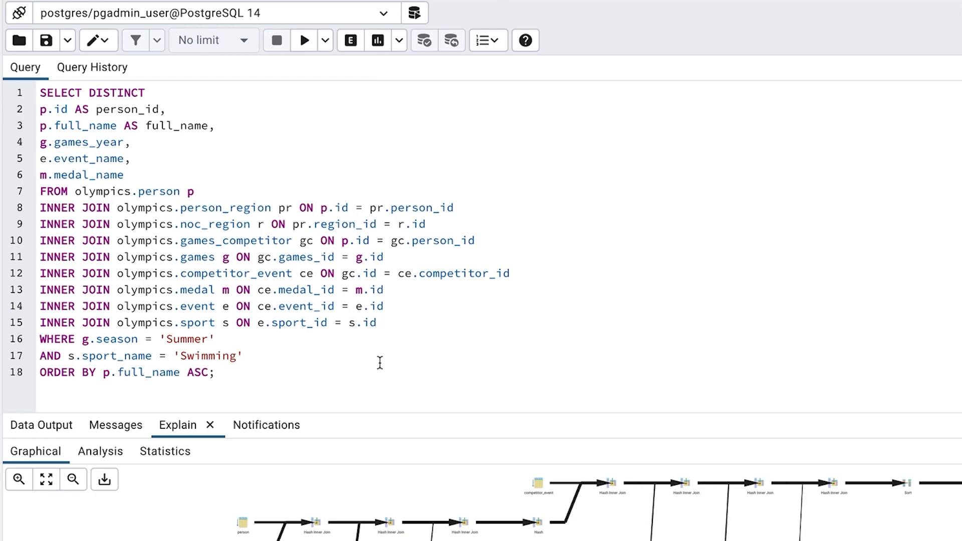
{"action": "scroll", "scroll_direction": "down", "scroll_amount": 3}
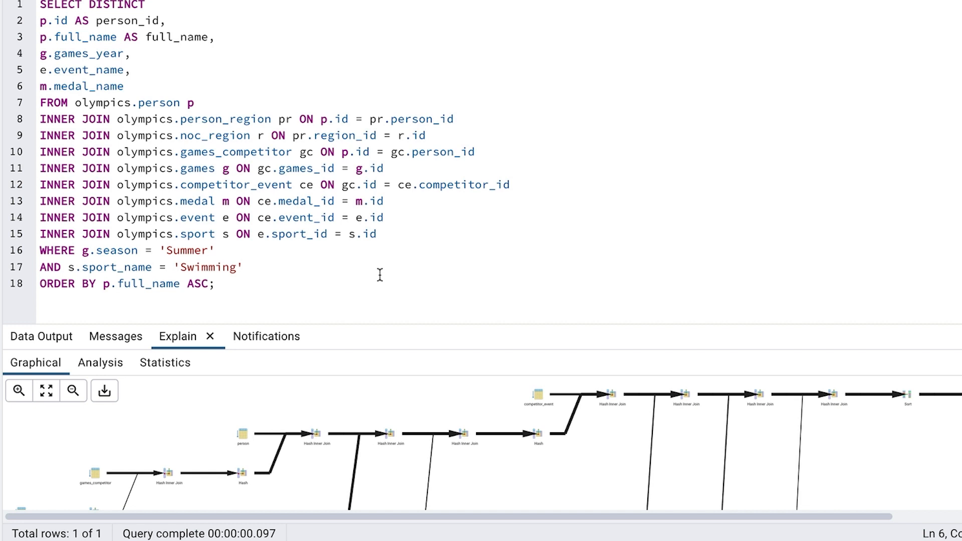
- Zoom the plan diagram in twice and inspect the final Unique step
{"action": "left_click", "coordinate": [17, 325]}
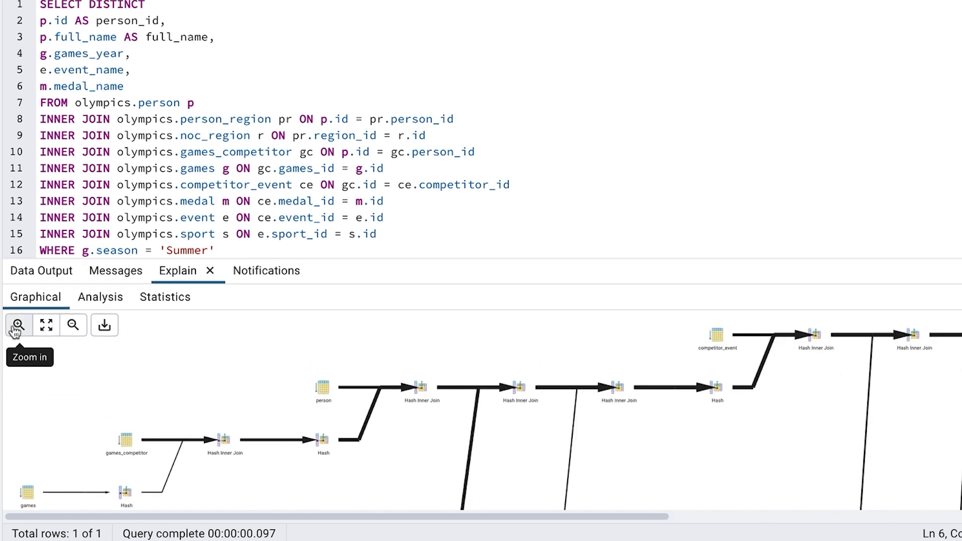
{"action": "left_click", "coordinate": [16, 326]}
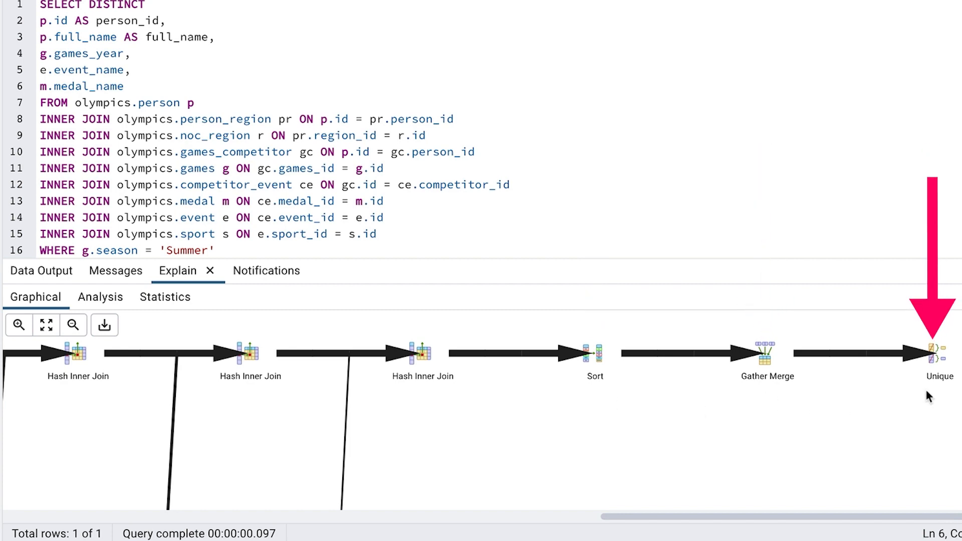
{"action": "left_click", "coordinate": [933, 350]}
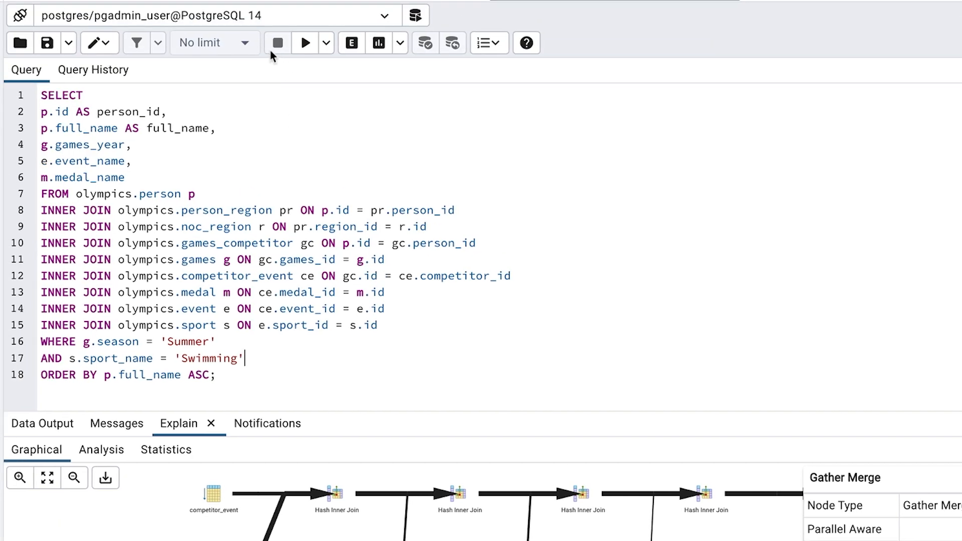
{"action": "left_click", "coordinate": [305, 42]}
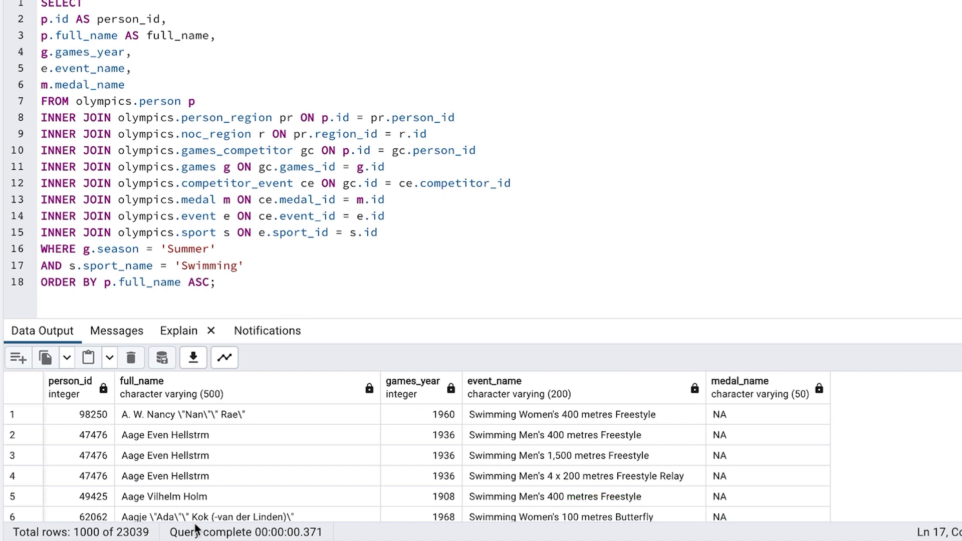
{"action": "mouse_move", "coordinate": [305, 488]}
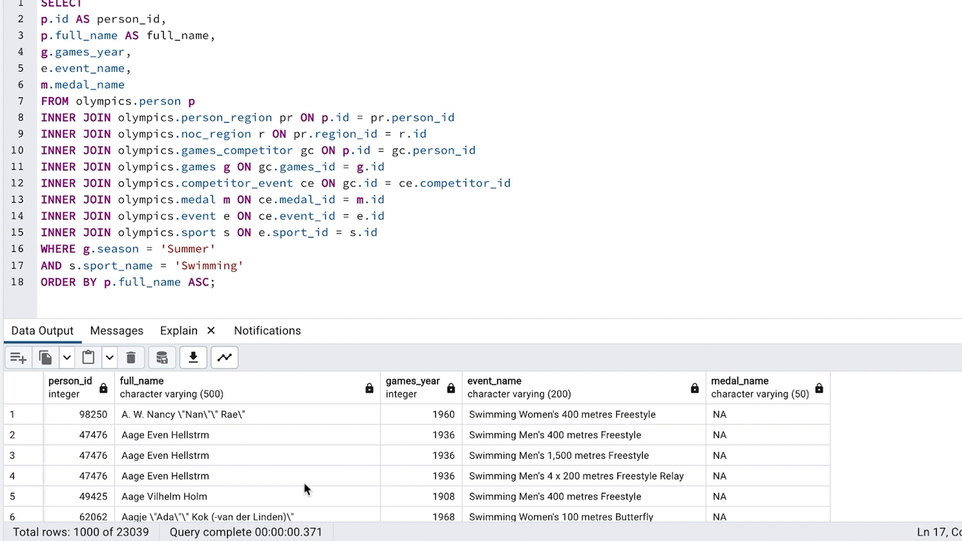
{"action": "mouse_move", "coordinate": [284, 471]}
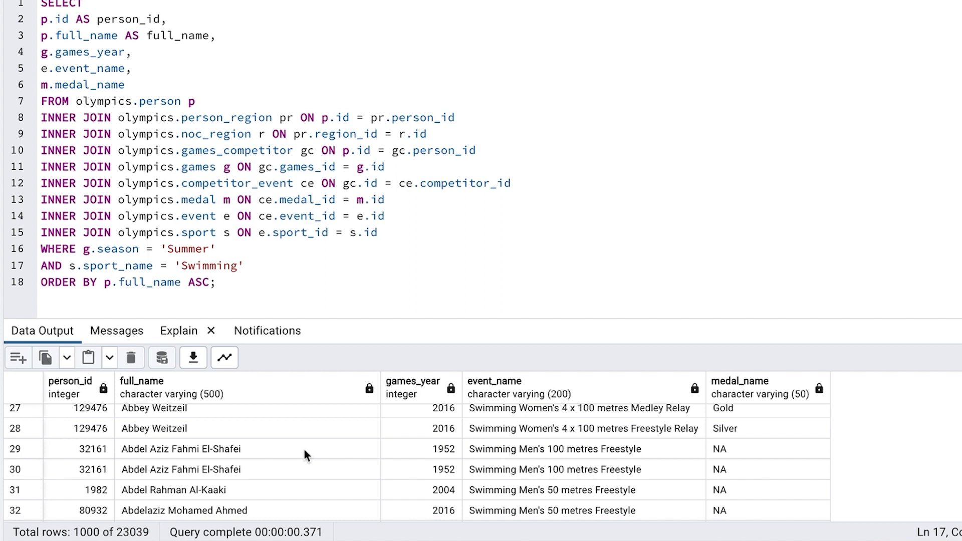
{"action": "mouse_move", "coordinate": [284, 466]}
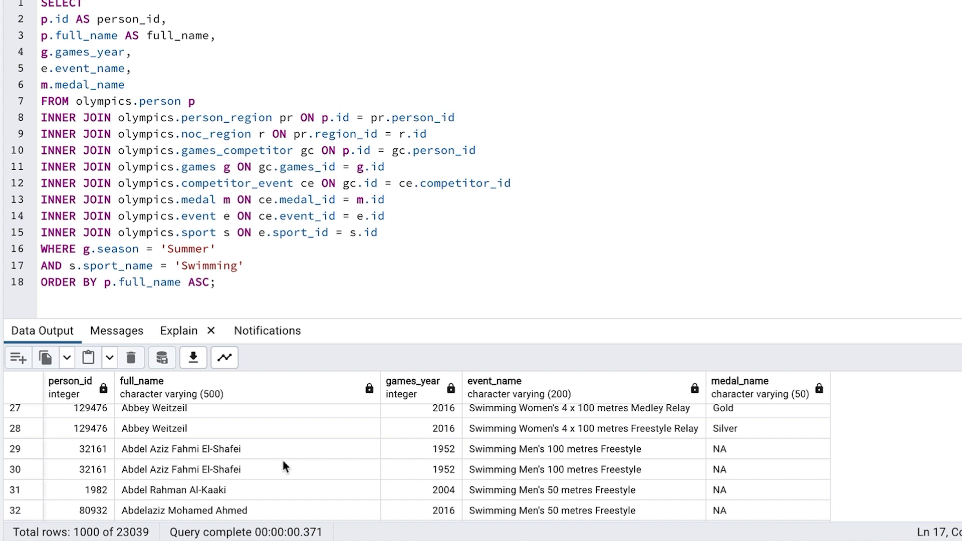
{"action": "mouse_move", "coordinate": [374, 281]}
{"action": "type", "text": "AND p.id ="}
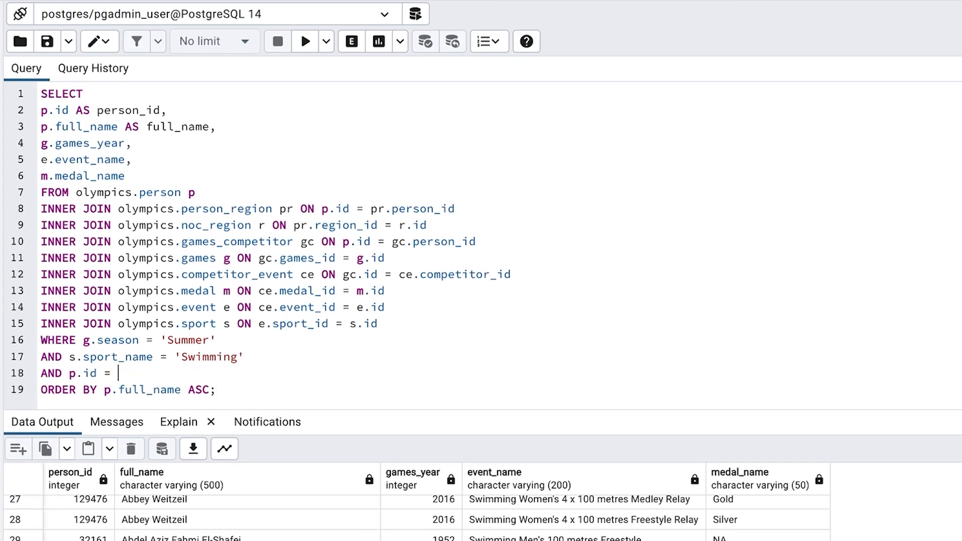
- Filter the query to p.id = 32161 and run it again
{"action": "type", "text": "32161"}
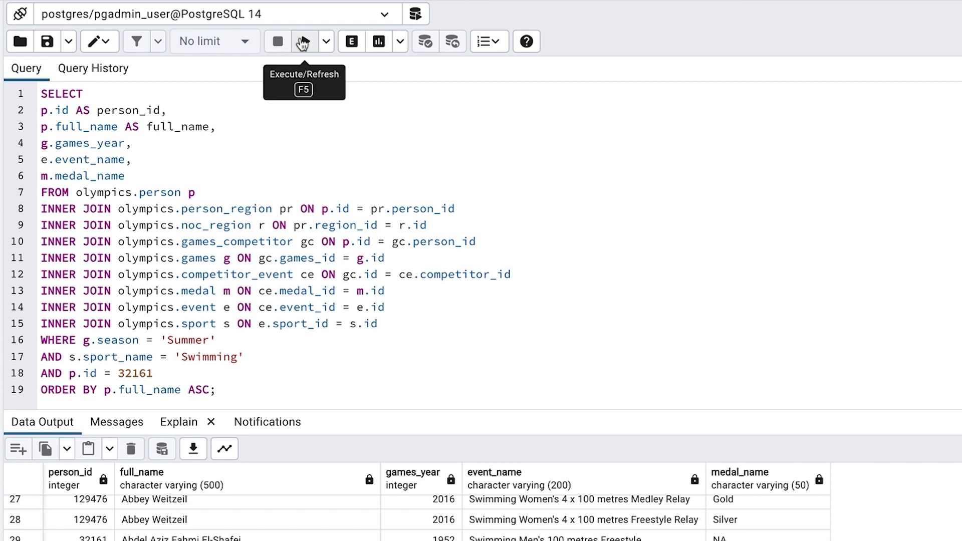
{"action": "left_click", "coordinate": [304, 41]}
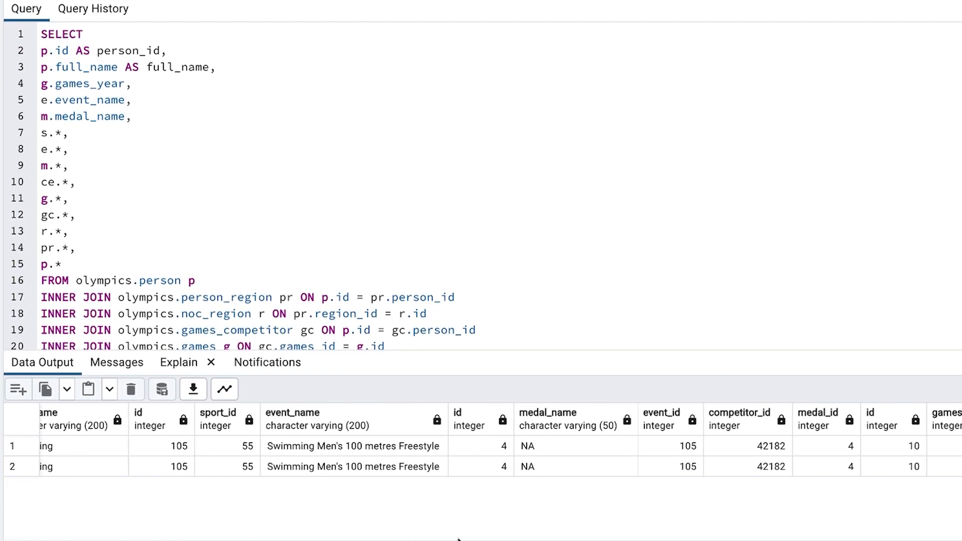
- Scroll the results right to compare regions: Egypt versus United Arab Republic
{"action": "scroll", "scroll_direction": "right", "scroll_amount": 3}
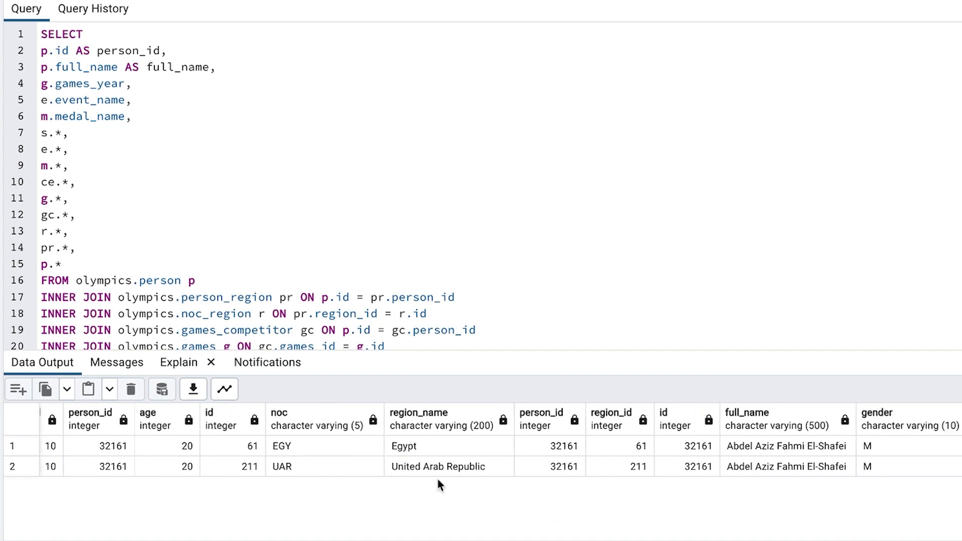
{"action": "mouse_move", "coordinate": [419, 496]}
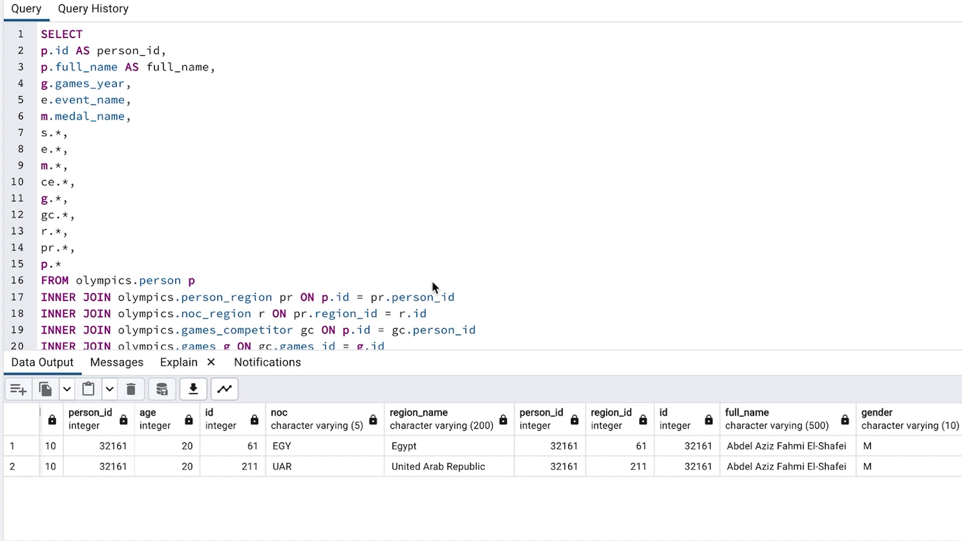
{"action": "mouse_move", "coordinate": [450, 284]}
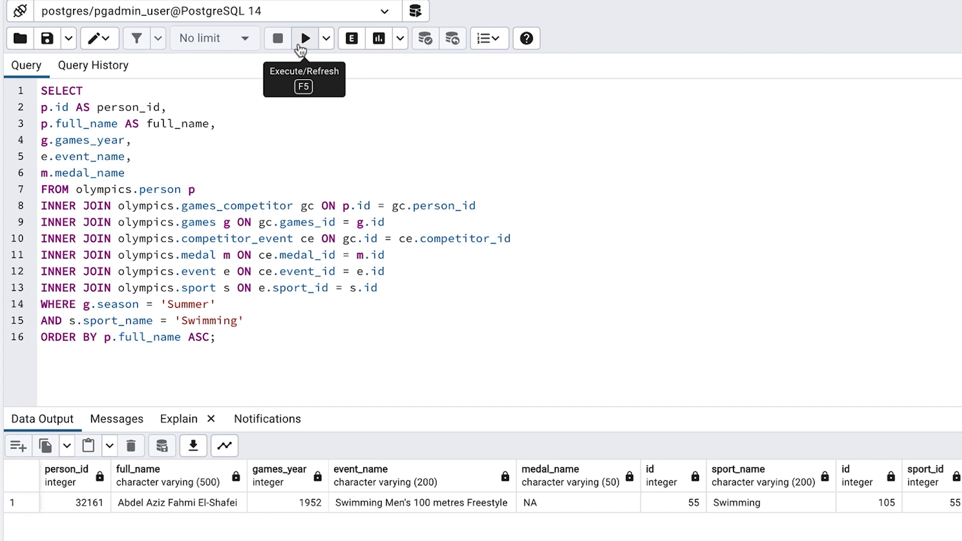
- Run the trimmed query without region joins and browse its 22,596 rows
{"action": "left_click", "coordinate": [304, 38]}
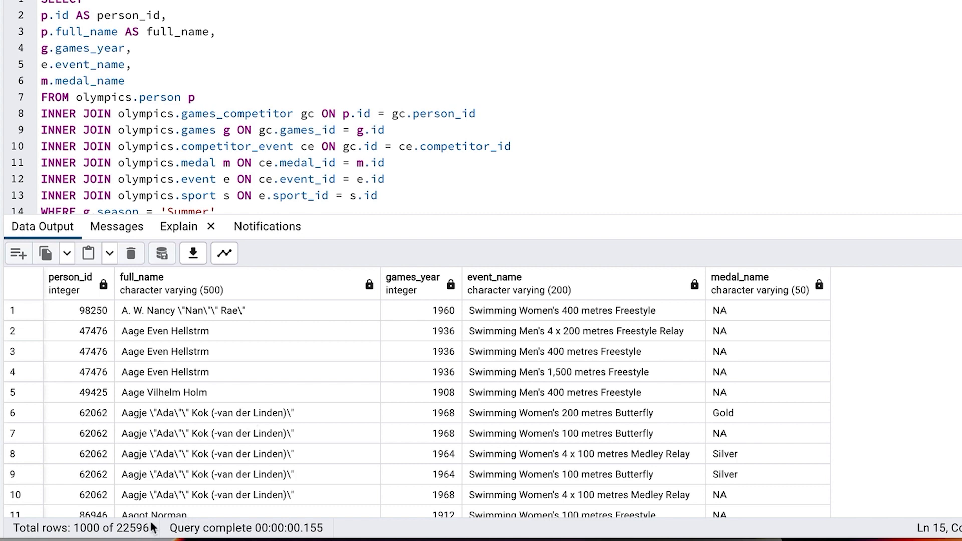
{"action": "mouse_move", "coordinate": [308, 383]}
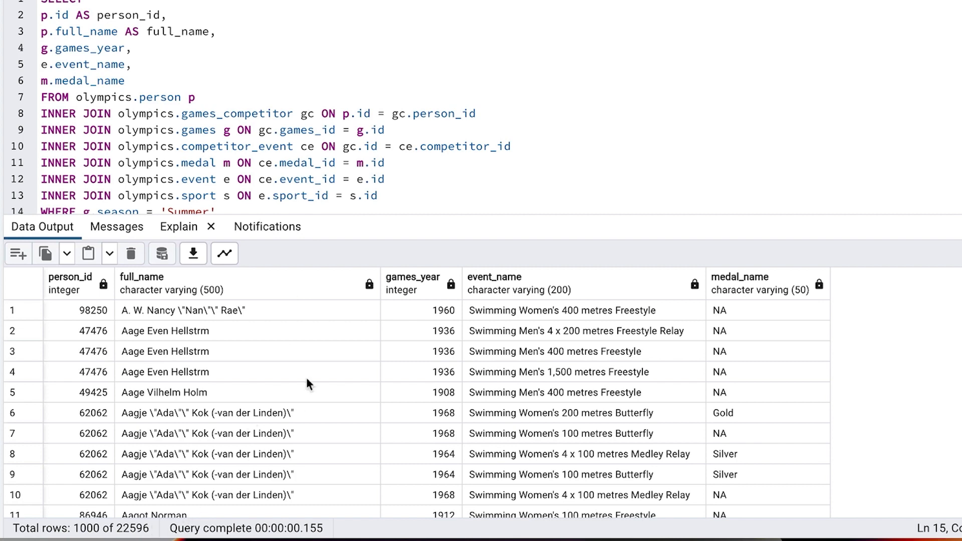
{"action": "scroll", "scroll_direction": "down", "scroll_amount": 3}
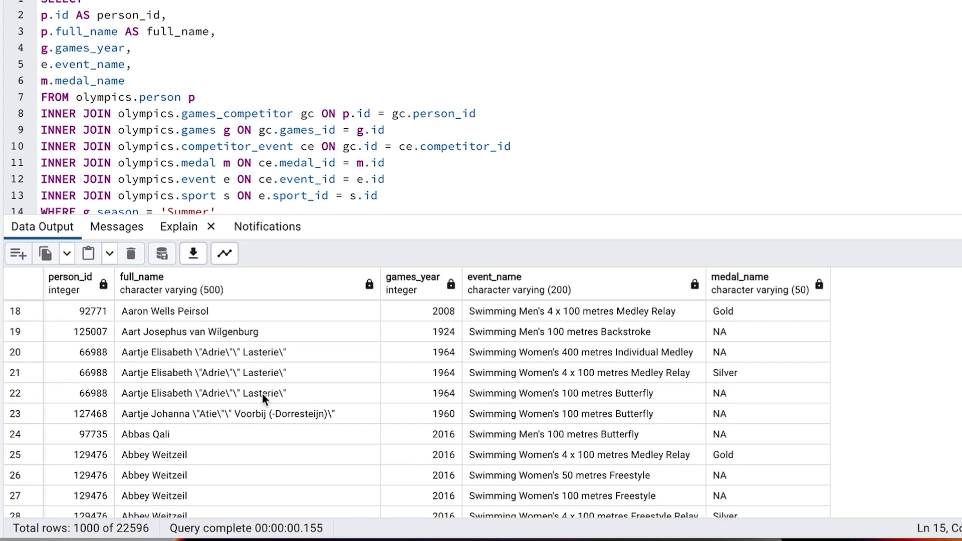
{"action": "scroll", "scroll_direction": "down", "scroll_amount": 3}
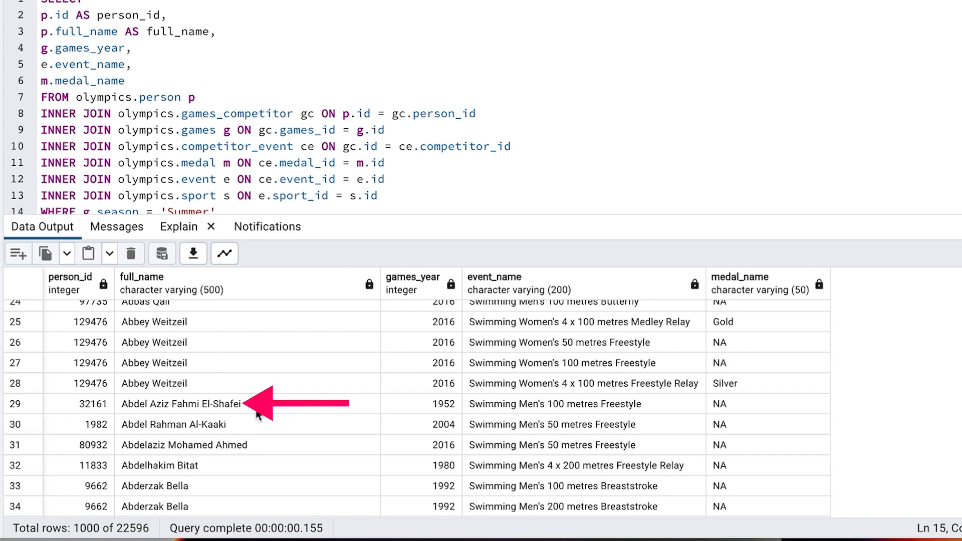
{"action": "left_click", "coordinate": [178, 226]}
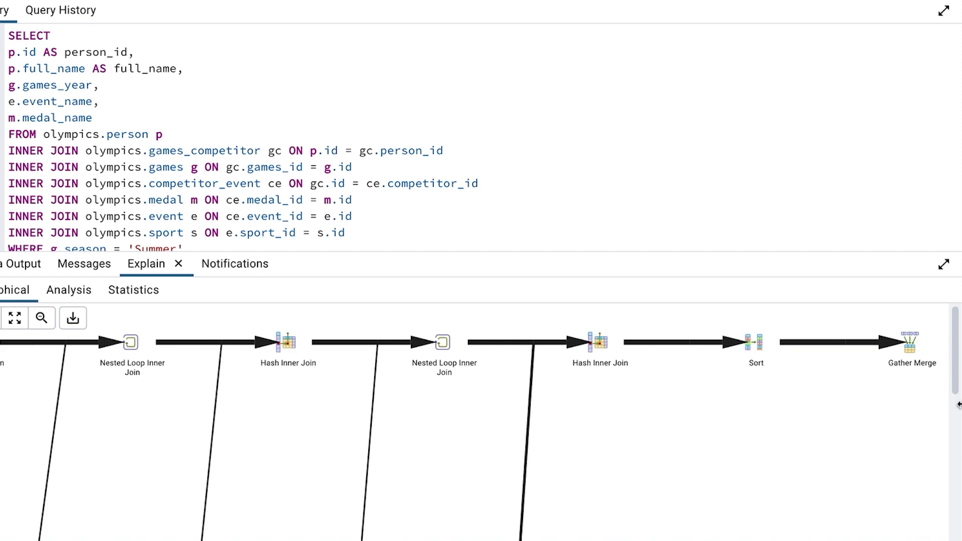
- Show the Gather Merge node's cost details: total cost 6339.71
{"action": "left_click", "coordinate": [907, 348]}
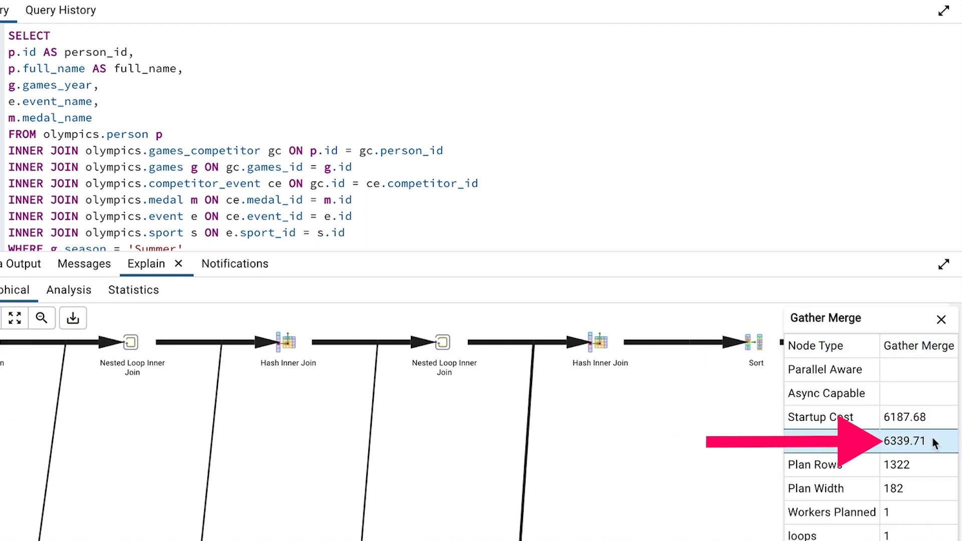